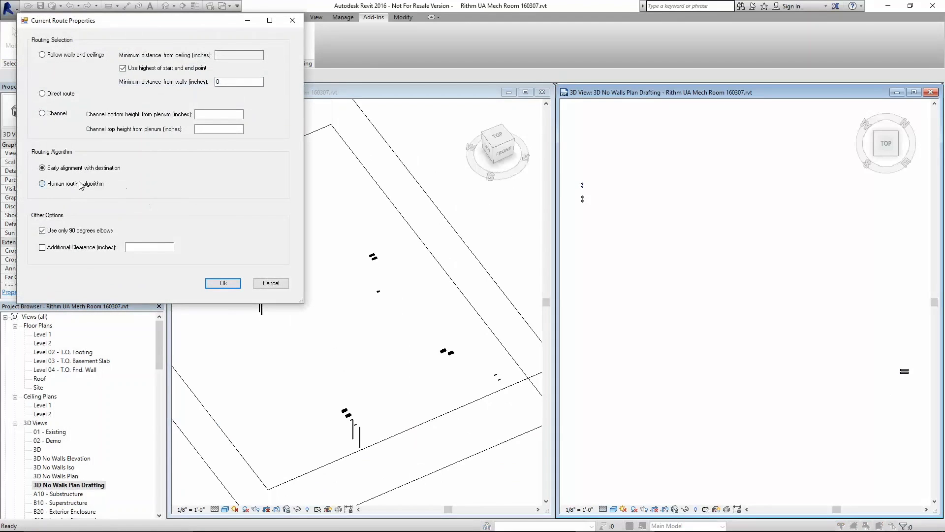
- Select Human routing and allow non-90-degree elbows in AutoRoute's route properties
click(42, 183)
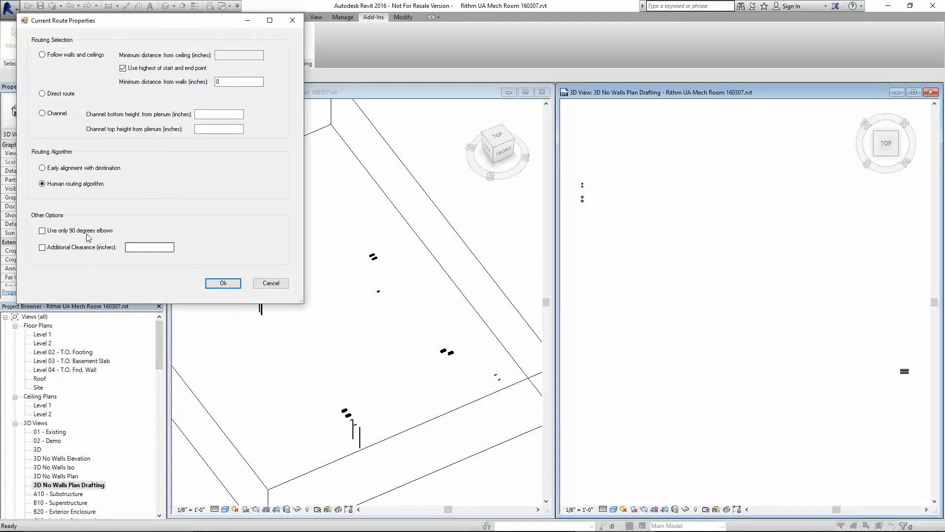
click(223, 283)
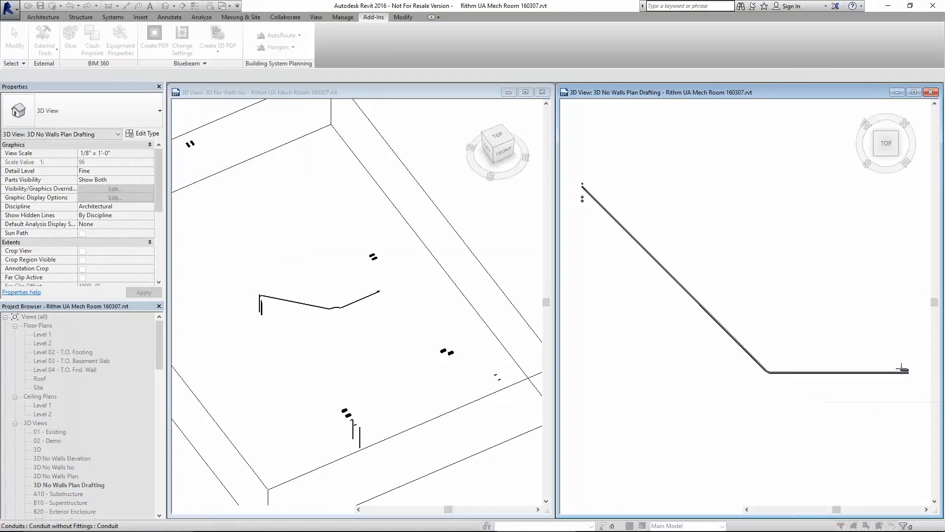
click(268, 35)
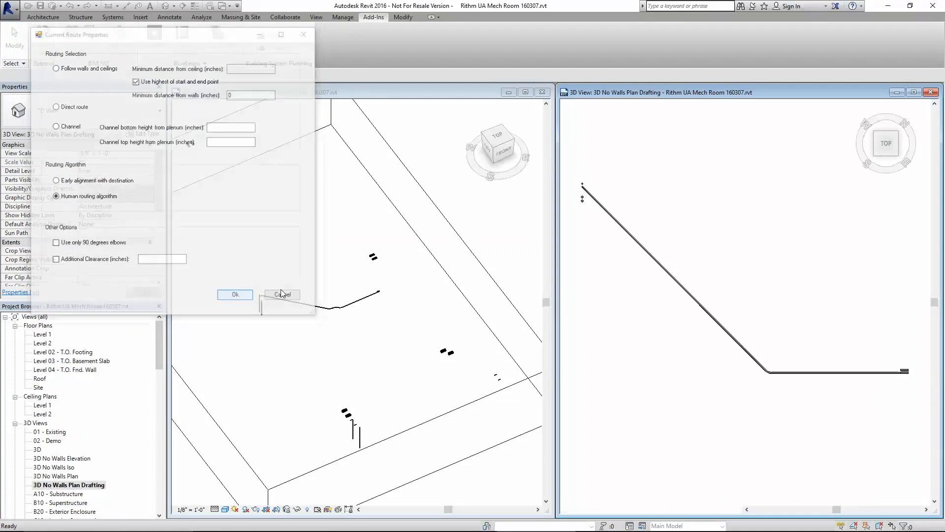
click(283, 294)
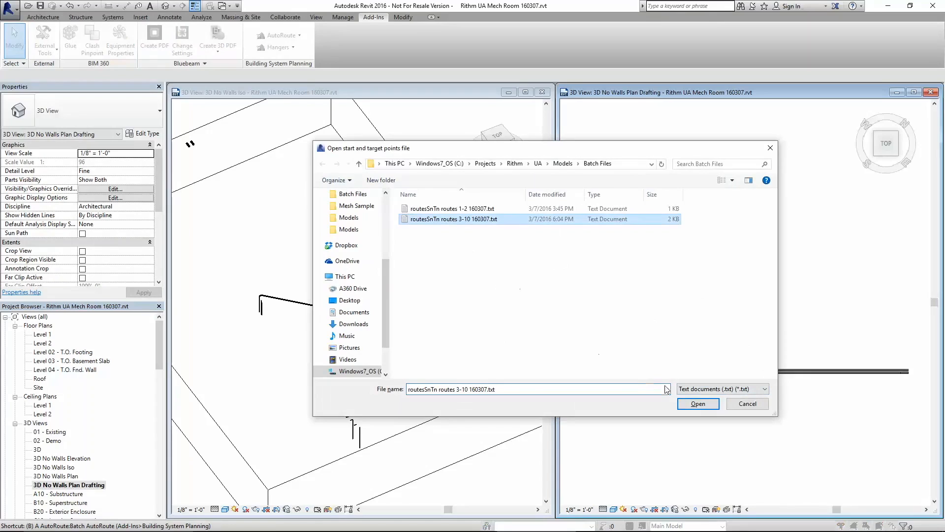
- Open the routes 3-10 text file to start Batch AutoRoute
click(698, 404)
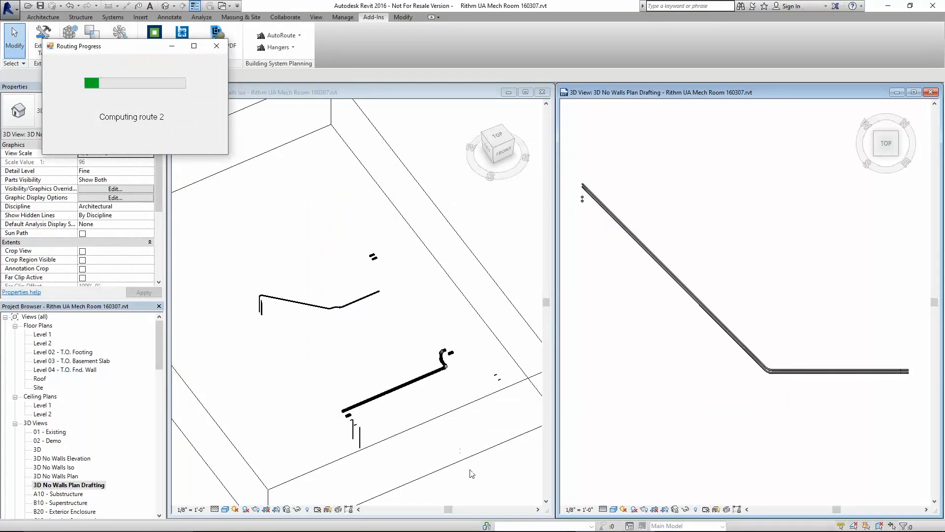